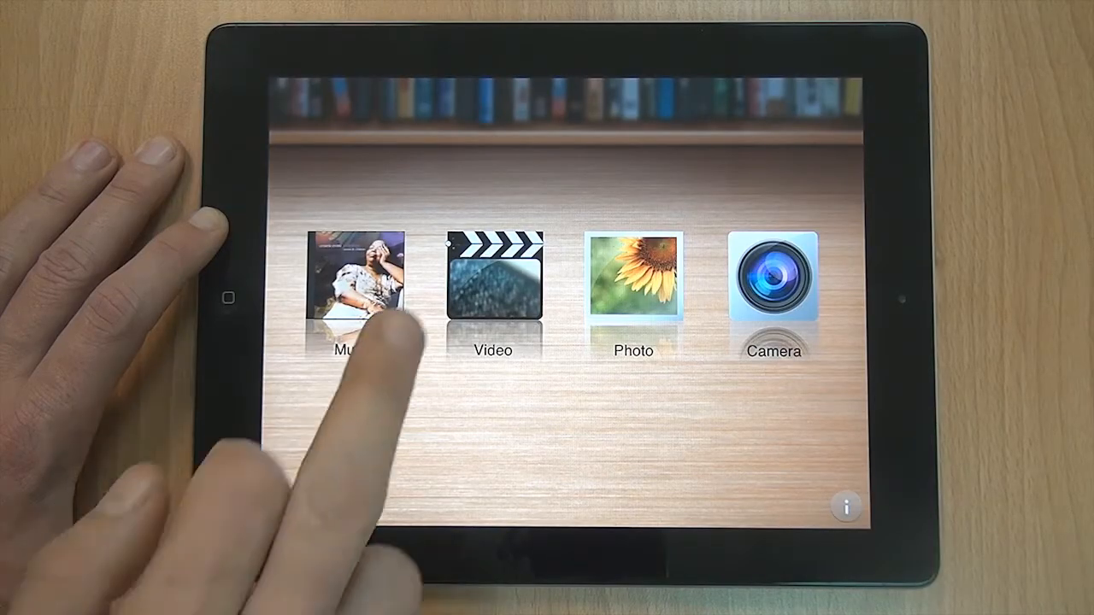
# Select the singer clip from the Camera Roll and play it on the PC via Play To
pyautogui.click(492, 287)
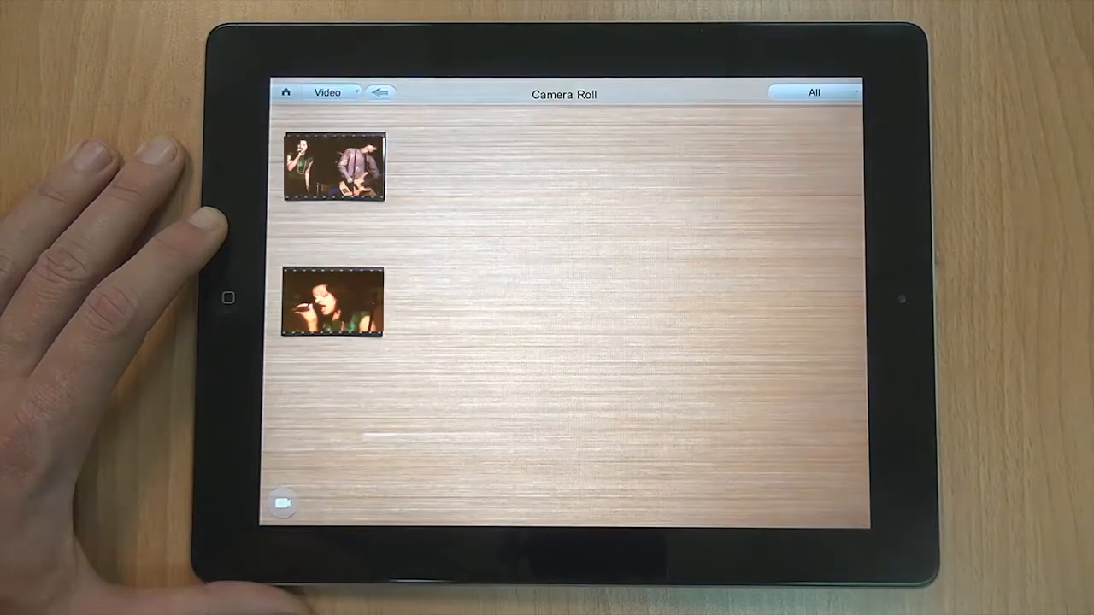
pyautogui.click(333, 305)
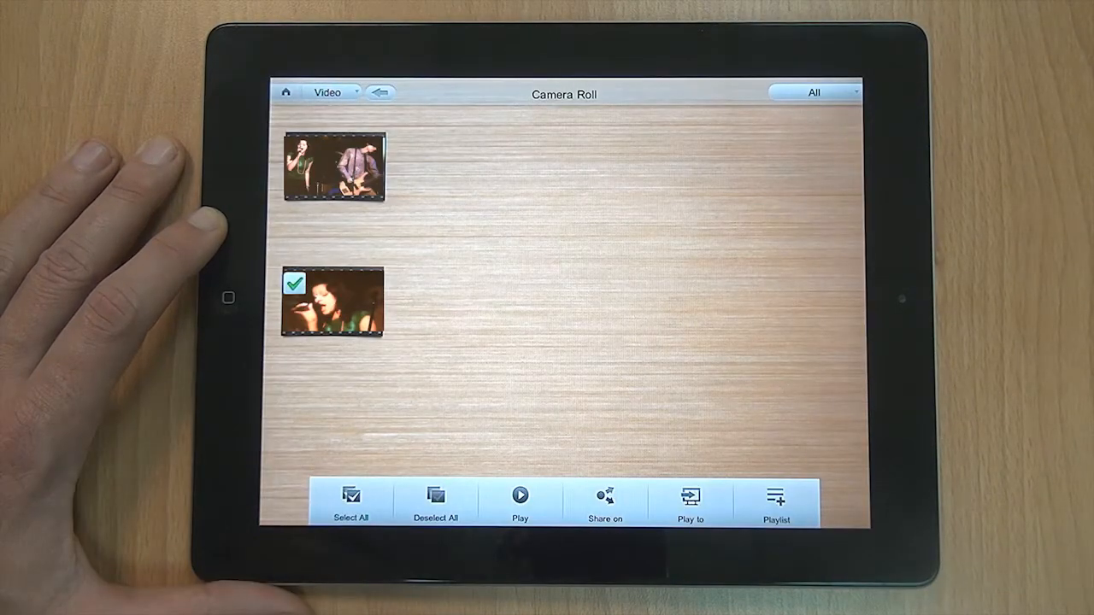
pyautogui.click(691, 503)
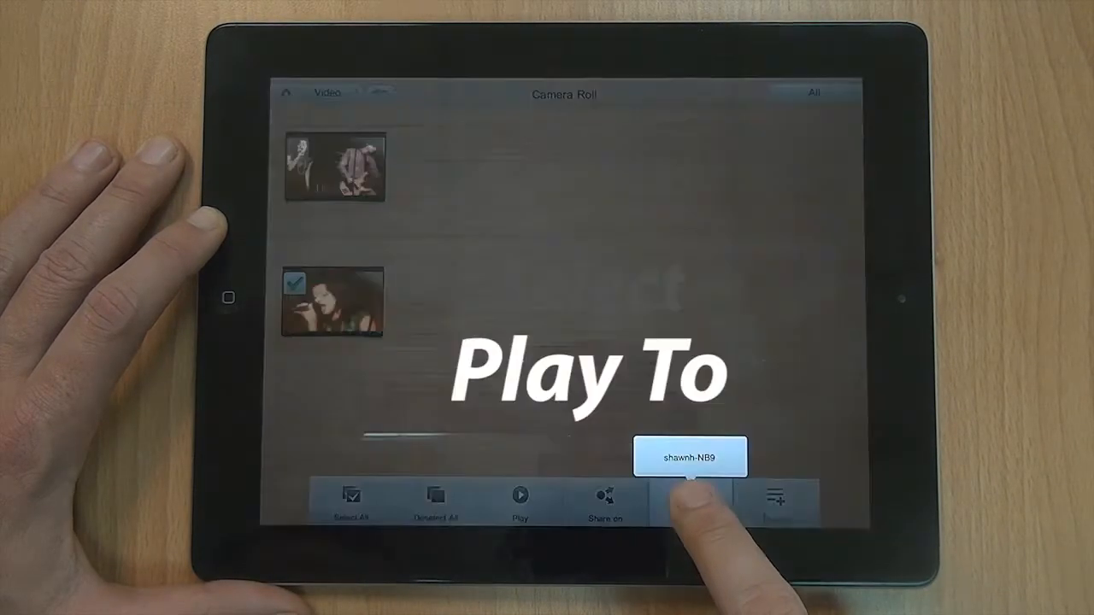
pyautogui.click(691, 504)
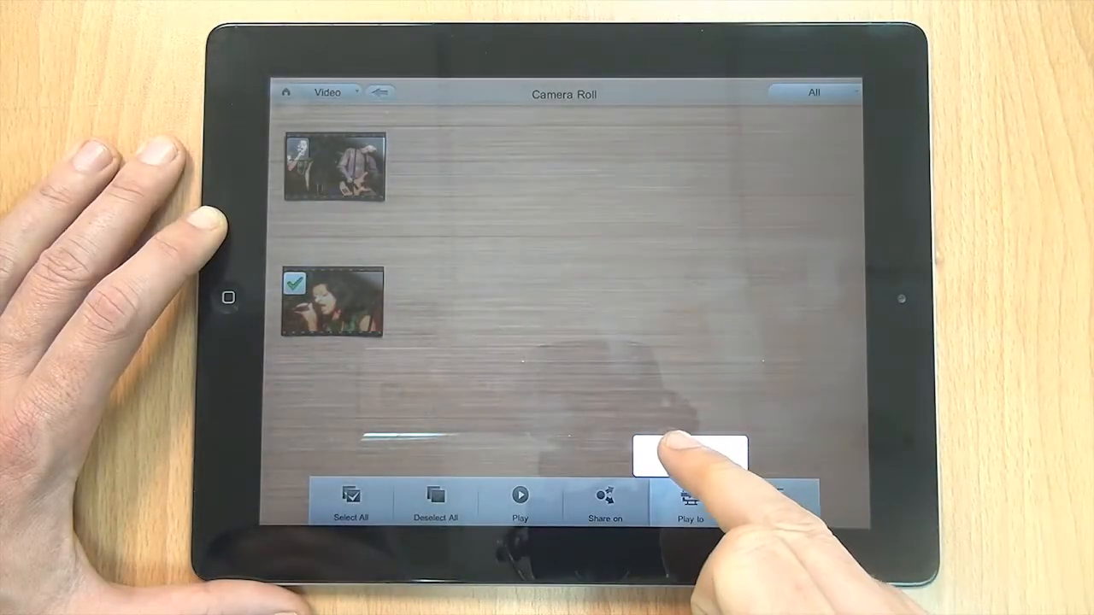
pyautogui.click(690, 504)
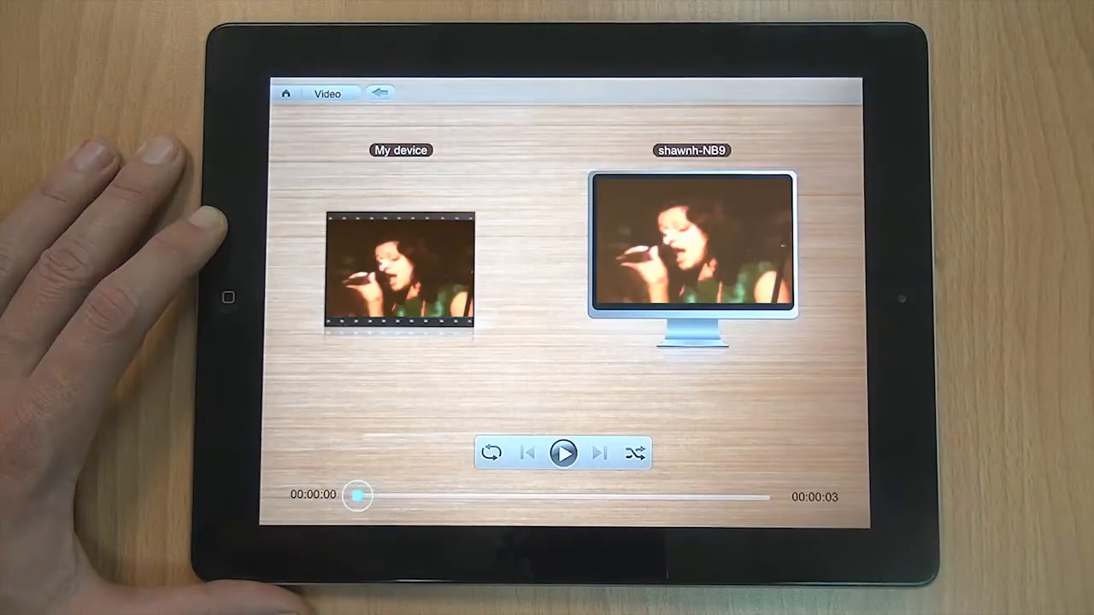